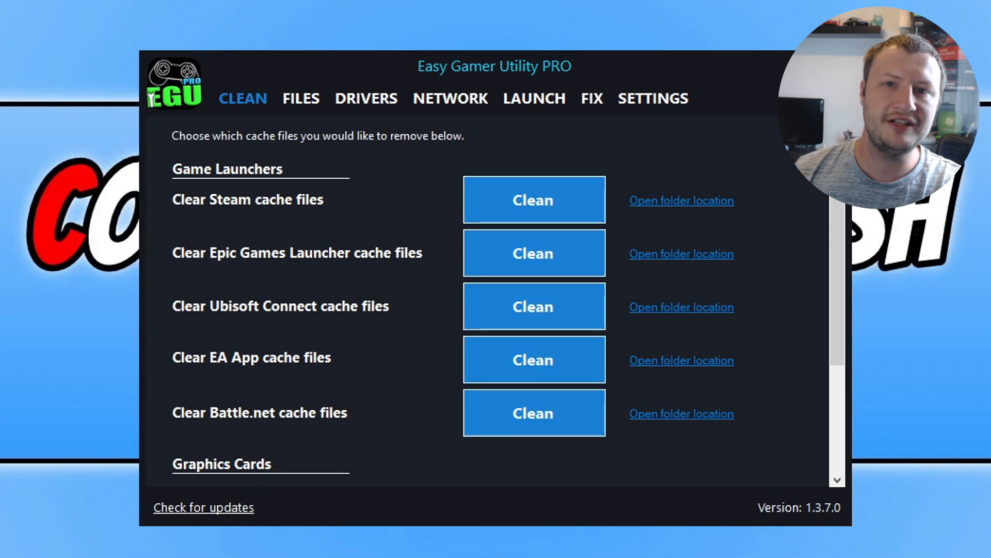
- Clean the AMD cache files under Graphics Cards and confirm the permanent deletion
scroll(down, 3)
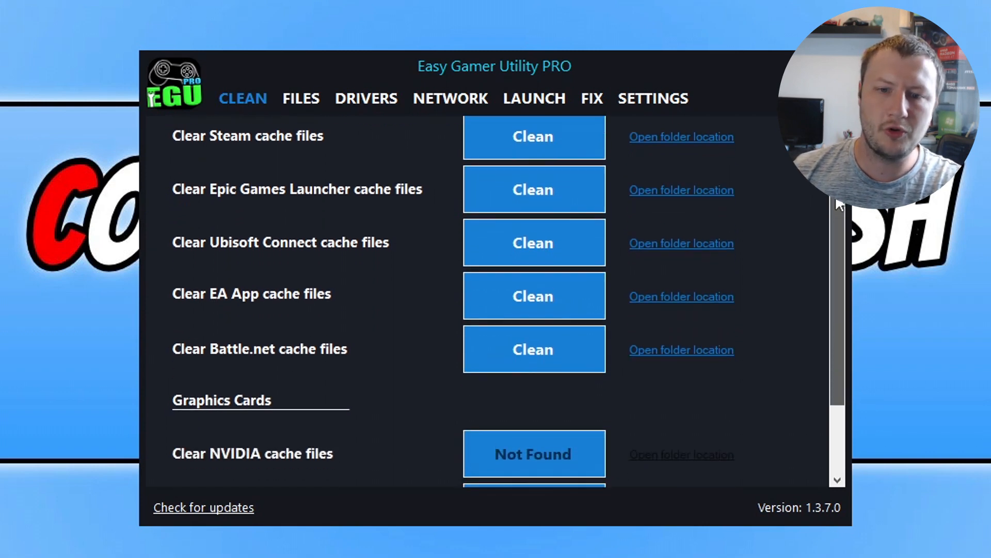
scroll(down, 3)
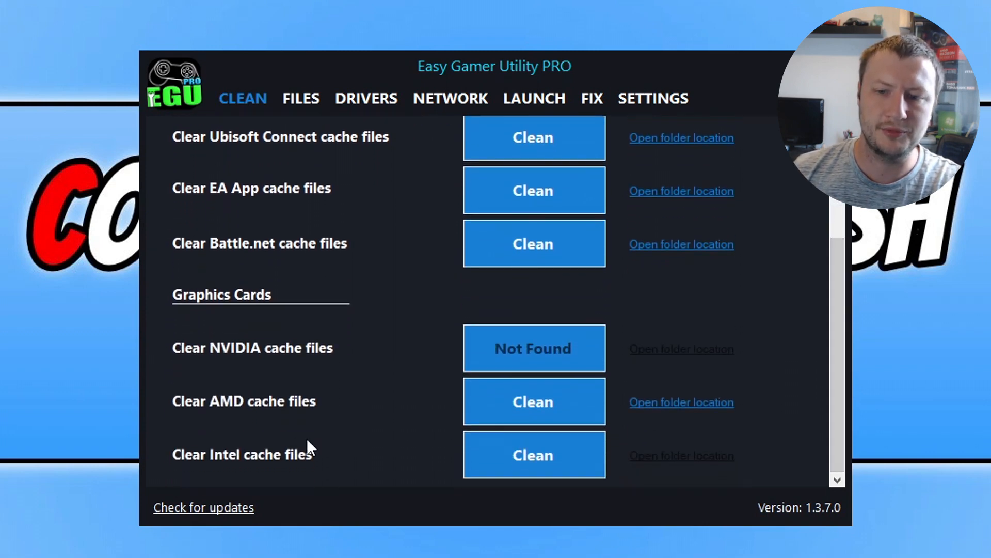
mouse_move(283, 365)
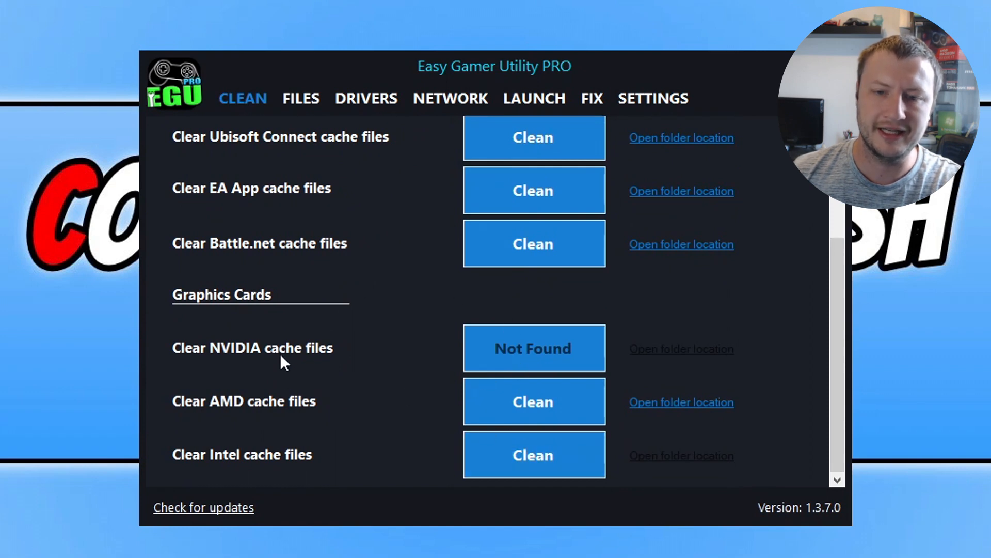
mouse_move(278, 396)
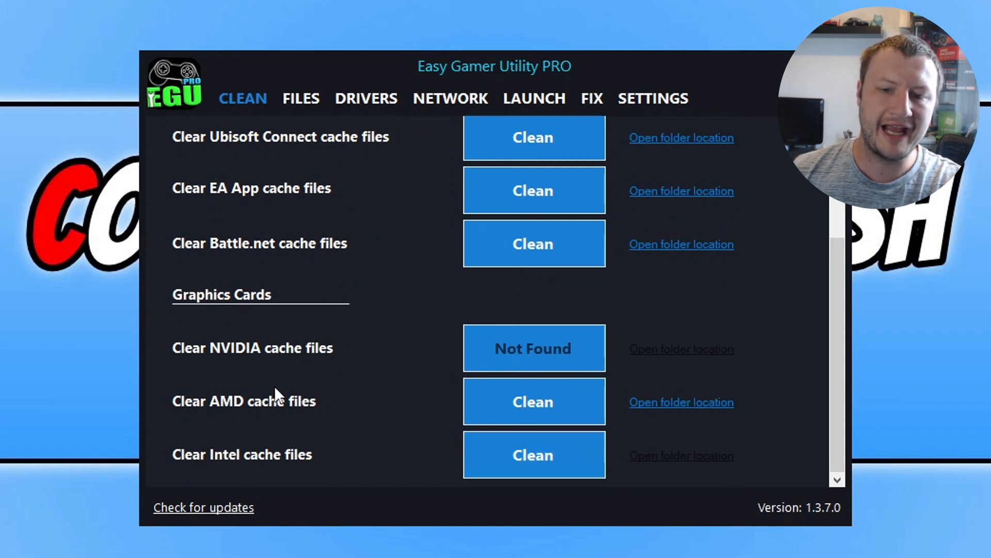
mouse_move(549, 413)
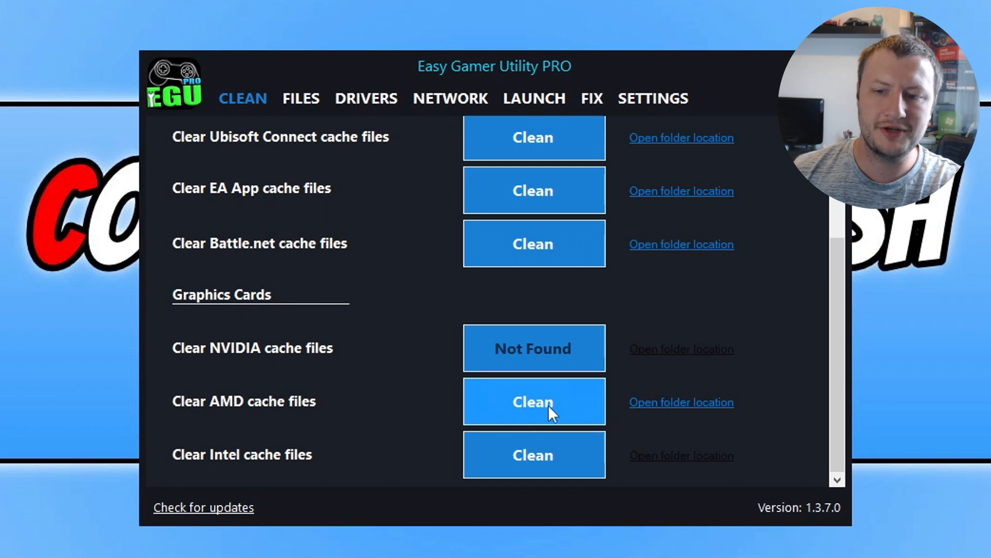
click(533, 402)
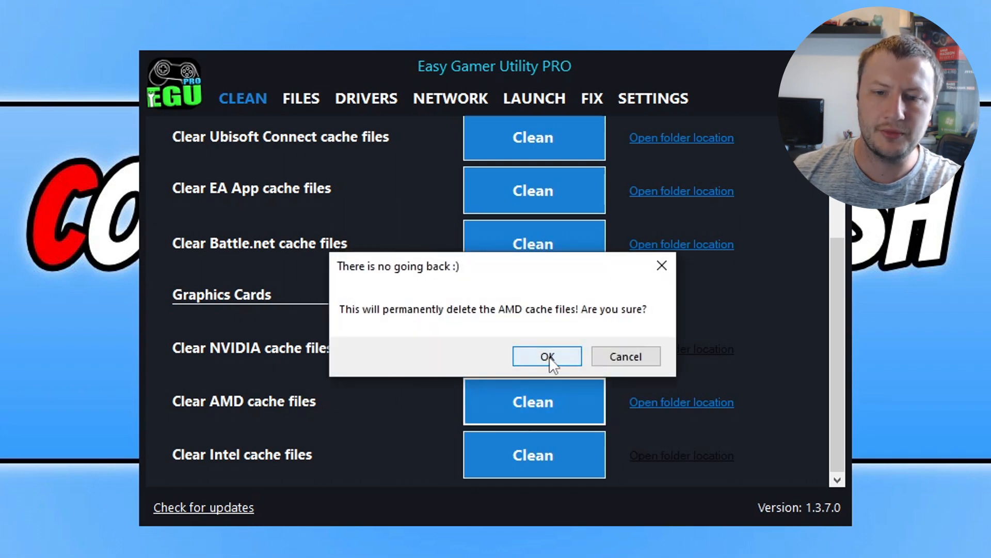
click(547, 357)
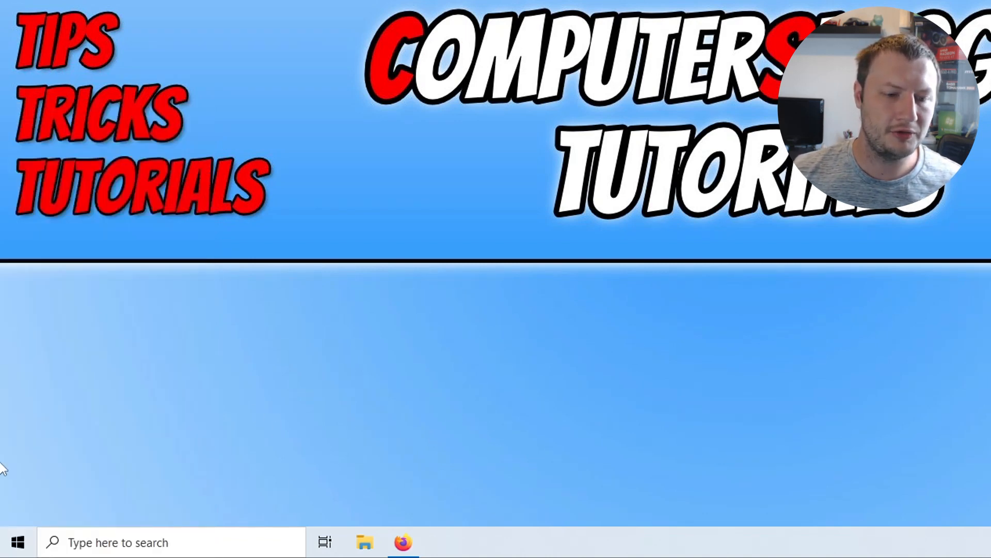
- Reach Update & Security from the Start button's context menu to show Windows Update
right_click(17, 539)
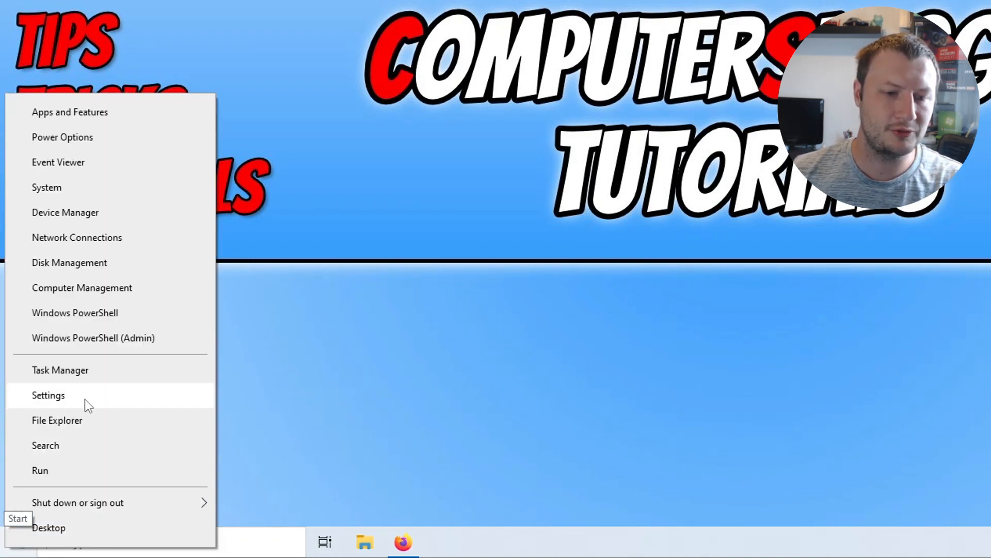
click(47, 395)
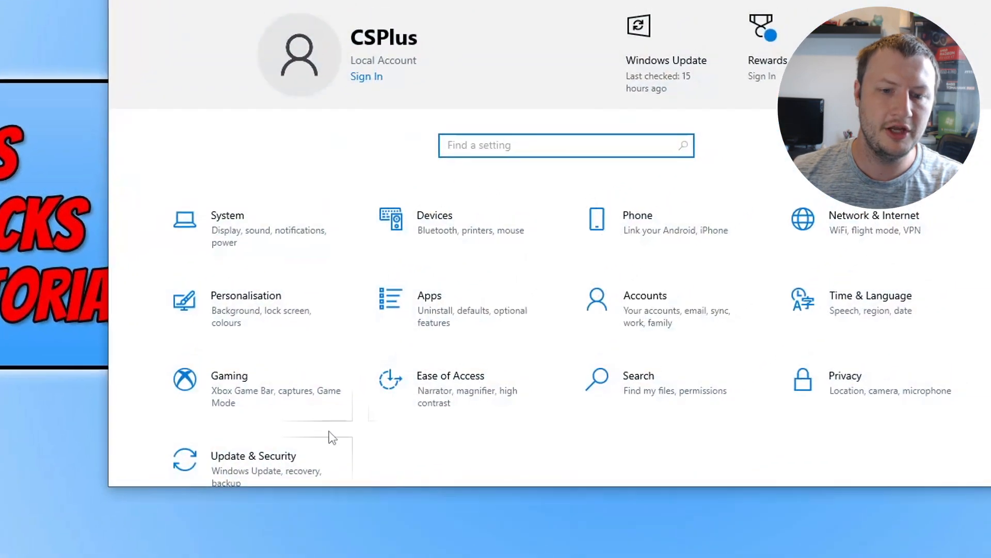
click(254, 457)
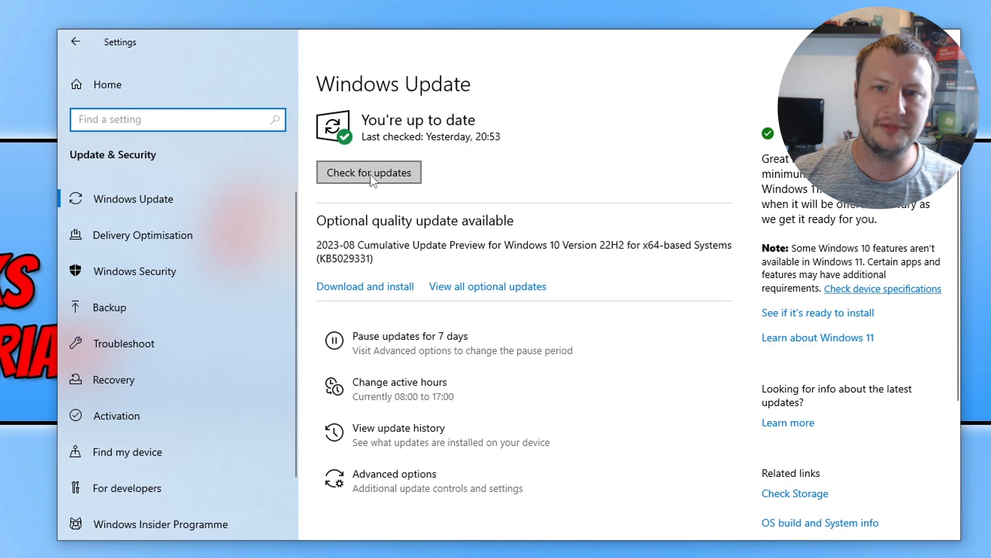
mouse_move(383, 193)
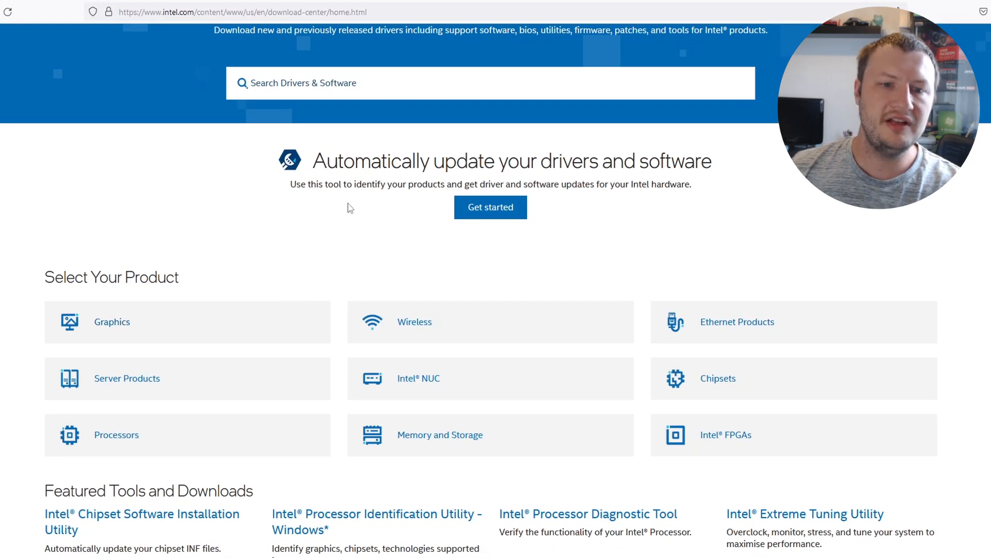
mouse_move(355, 265)
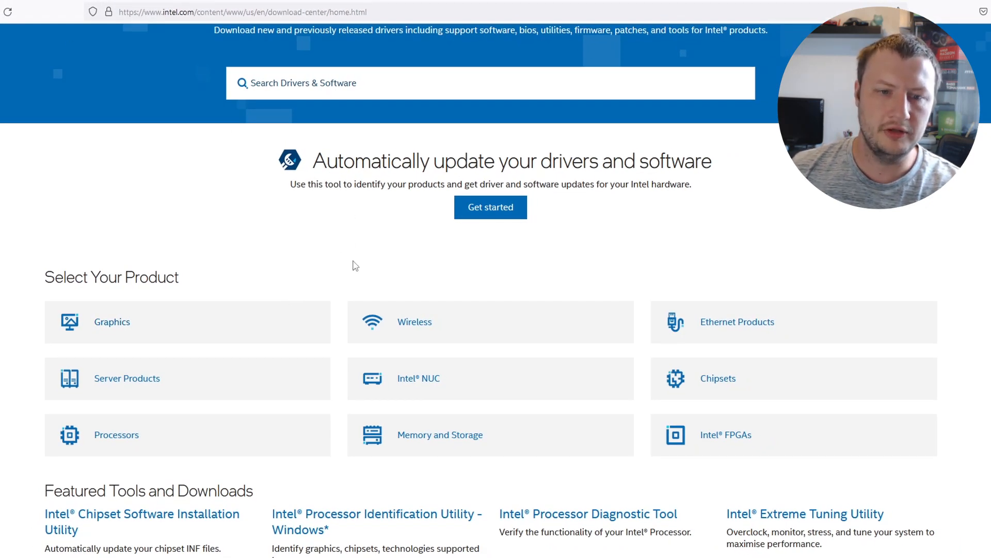
mouse_move(235, 300)
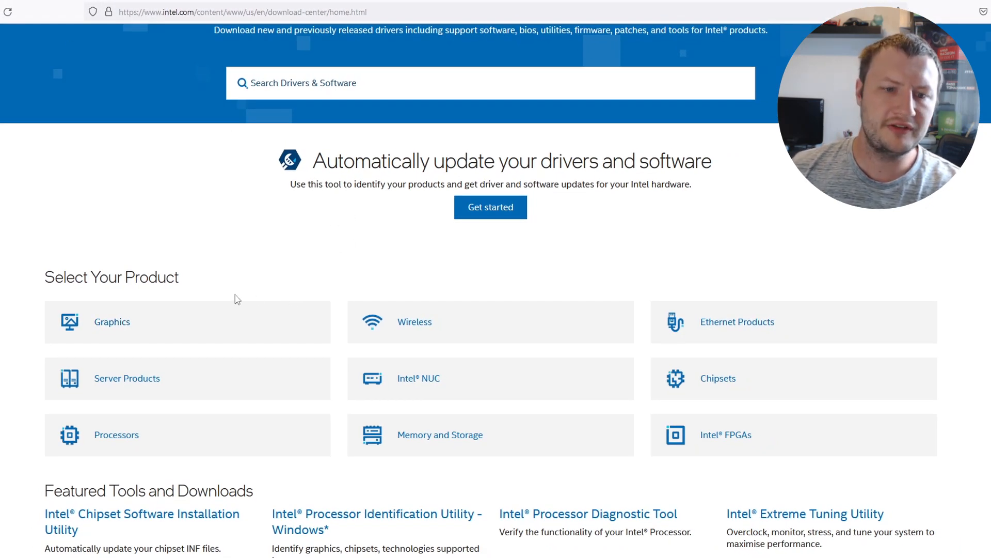
- Filter the Intel Download Center to Graphics products
click(112, 323)
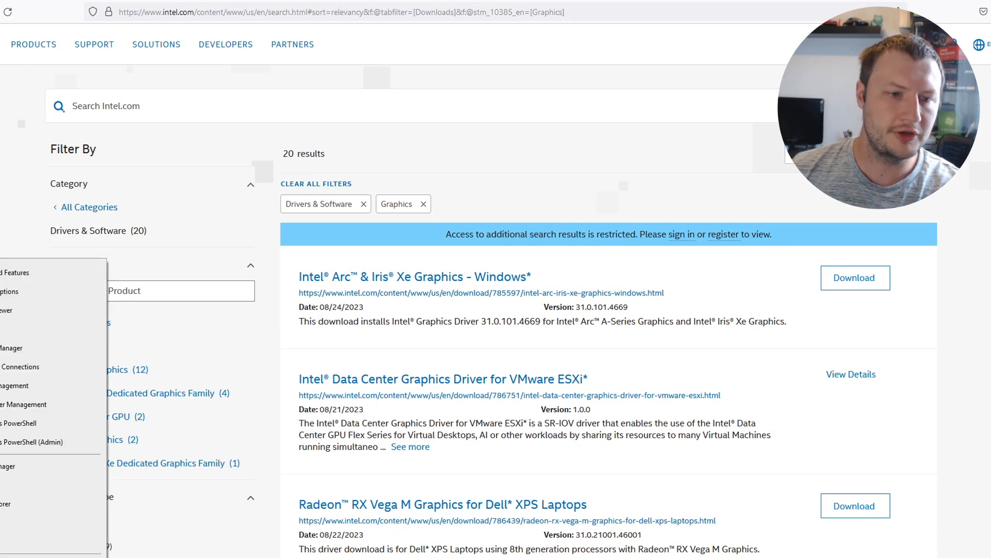
mouse_move(20, 385)
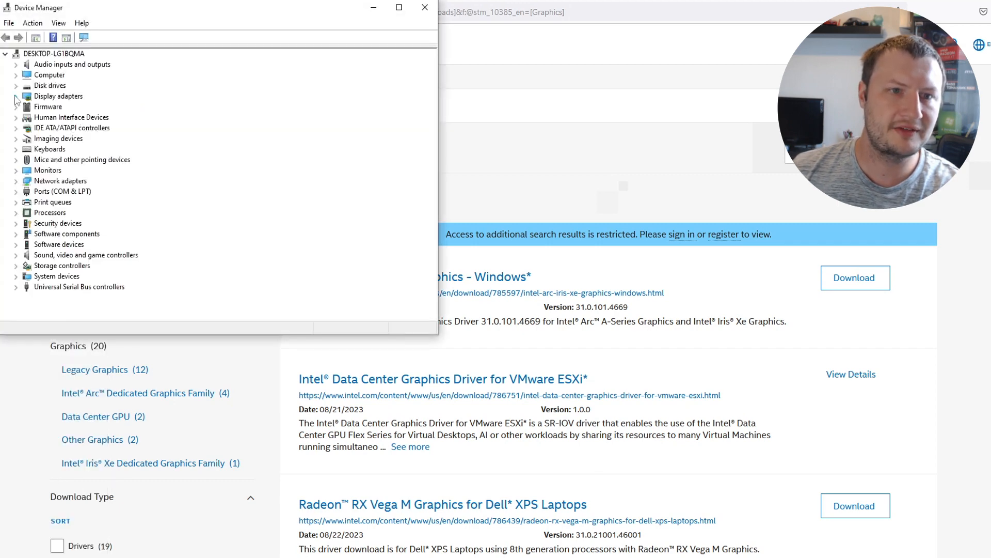
- Expand Display adapters to read the AMD Radeon GPU names, then minimize Device Manager
click(16, 97)
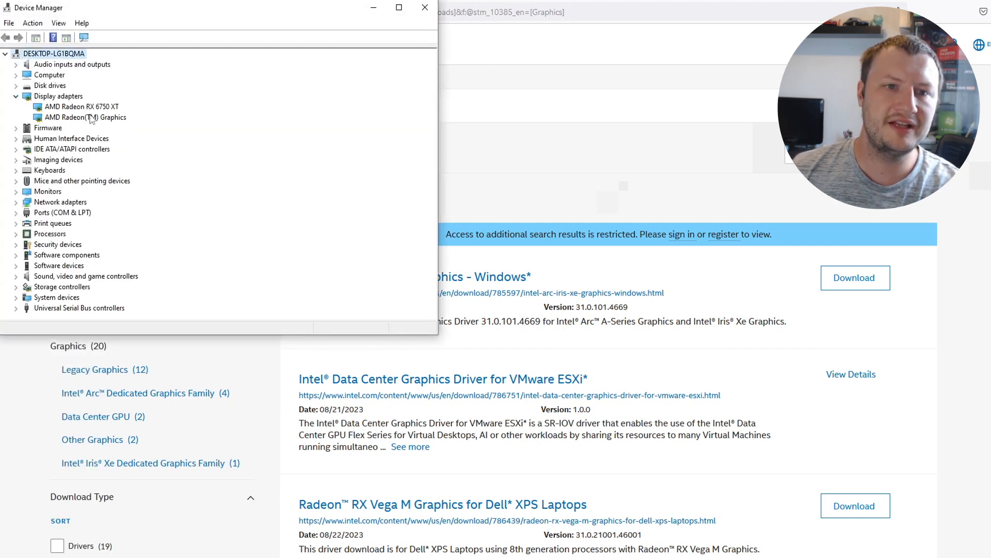
mouse_move(137, 115)
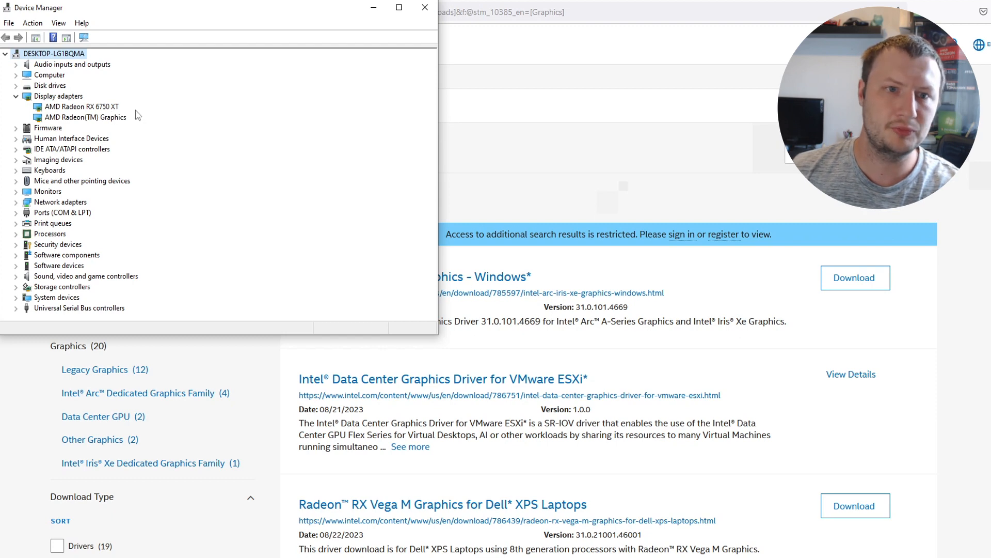
mouse_move(100, 119)
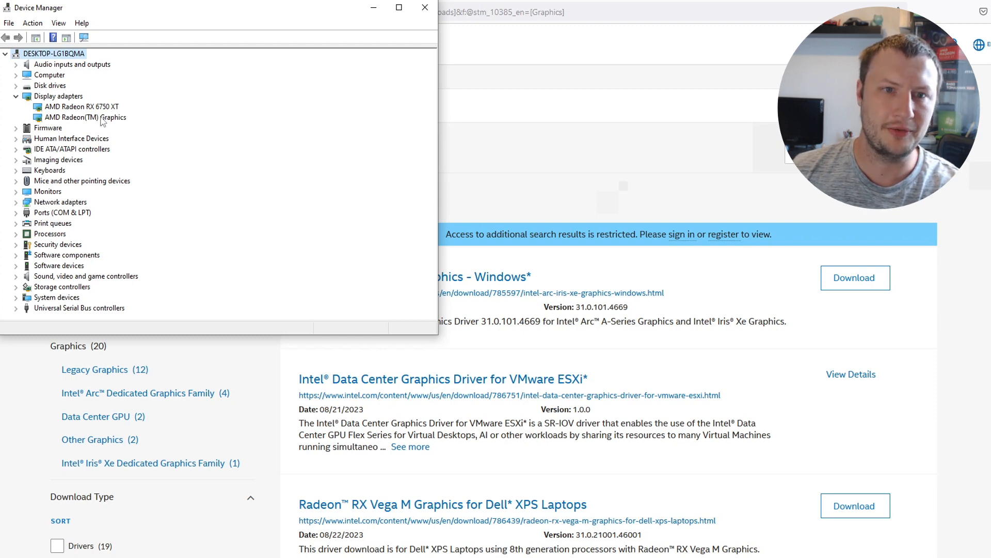
click(419, 9)
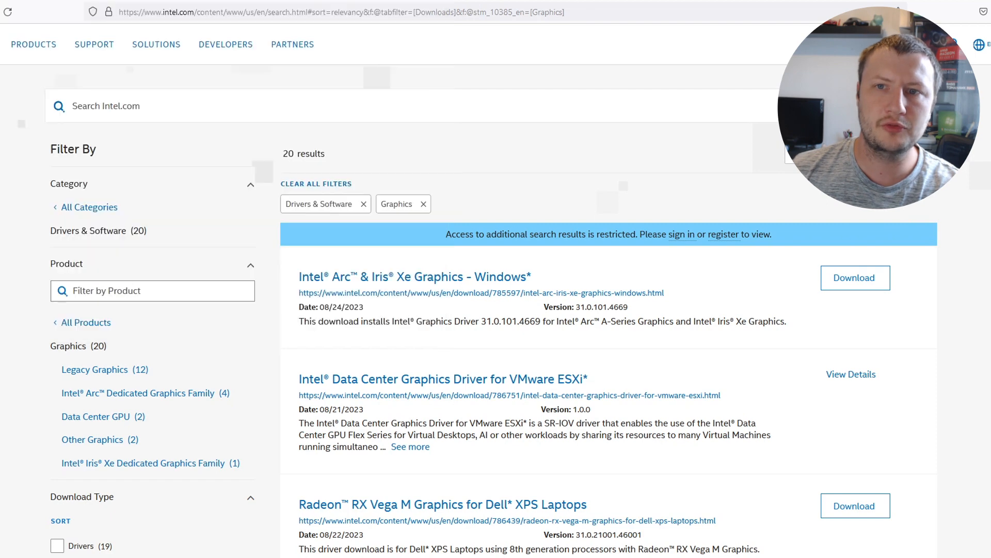
click(153, 106)
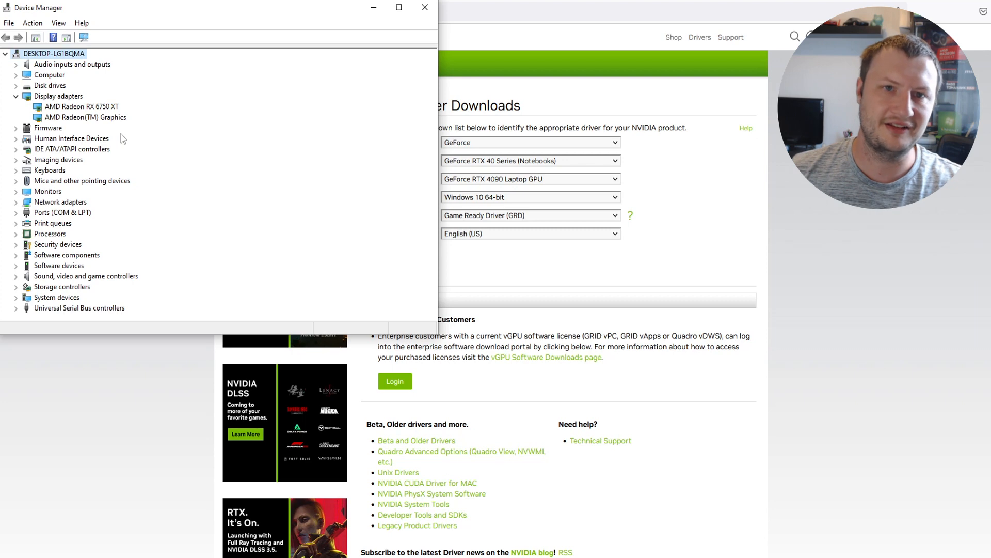
mouse_move(365, 180)
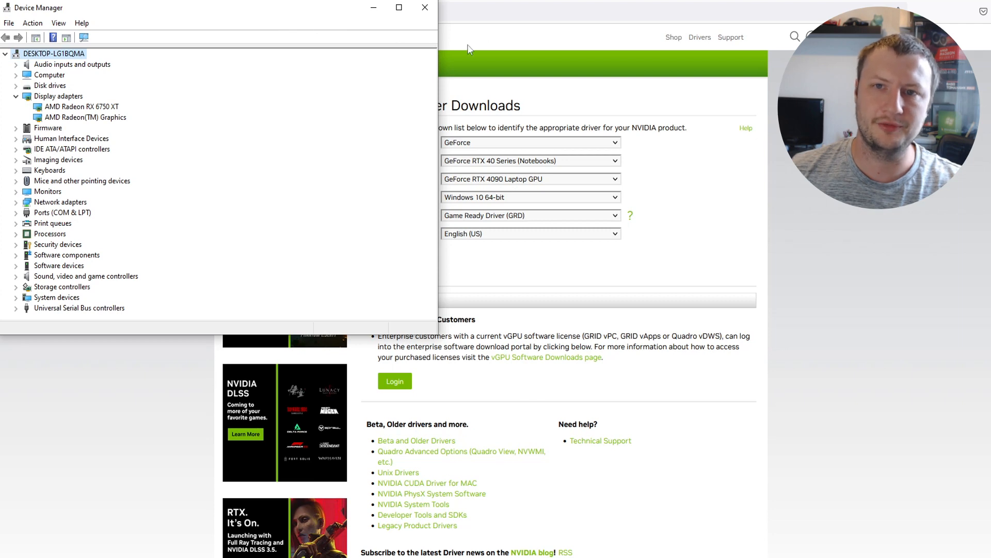
- Bring the NVIDIA driver page back to the front
click(421, 8)
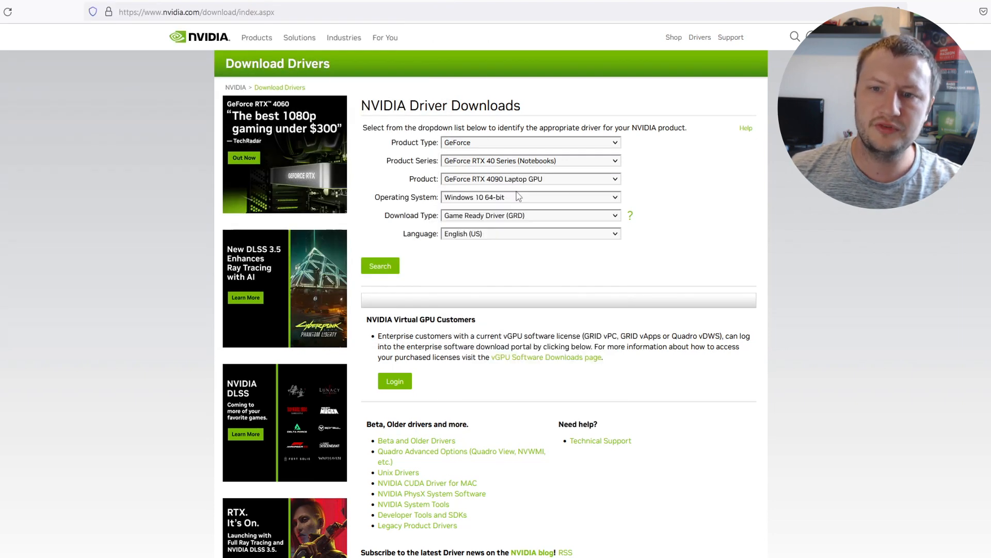
- Select the NVIDIA GeForce RTX 4060 as product and search for its driver
click(530, 179)
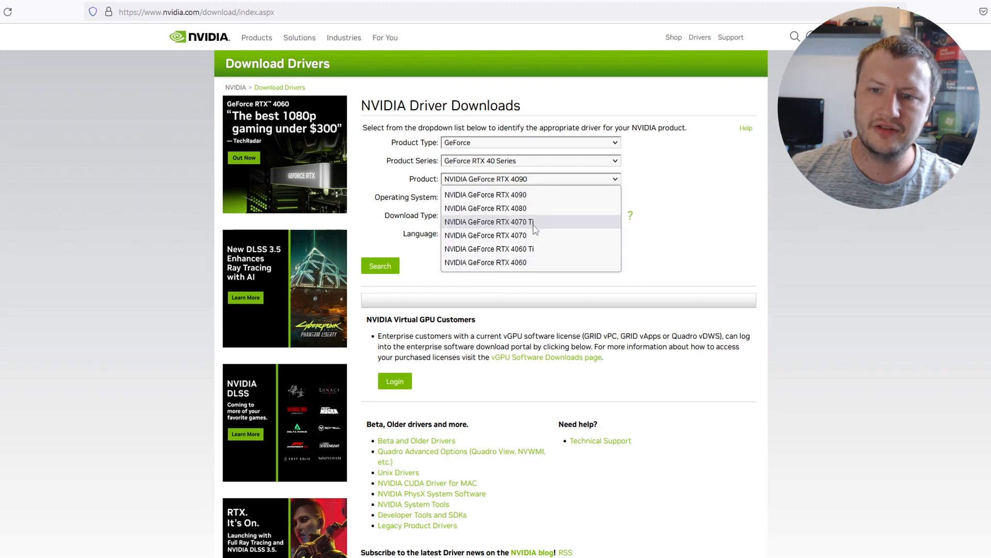
click(485, 262)
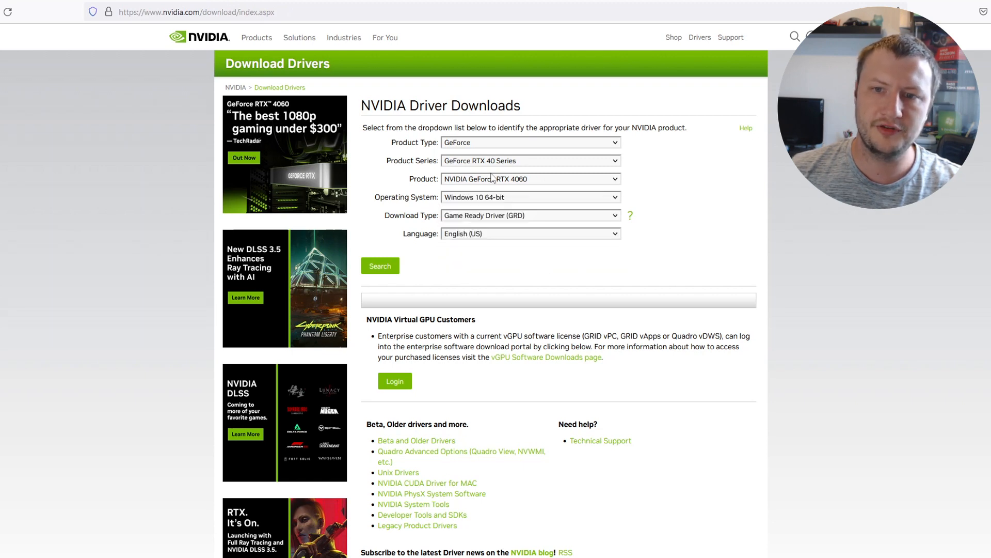
click(531, 178)
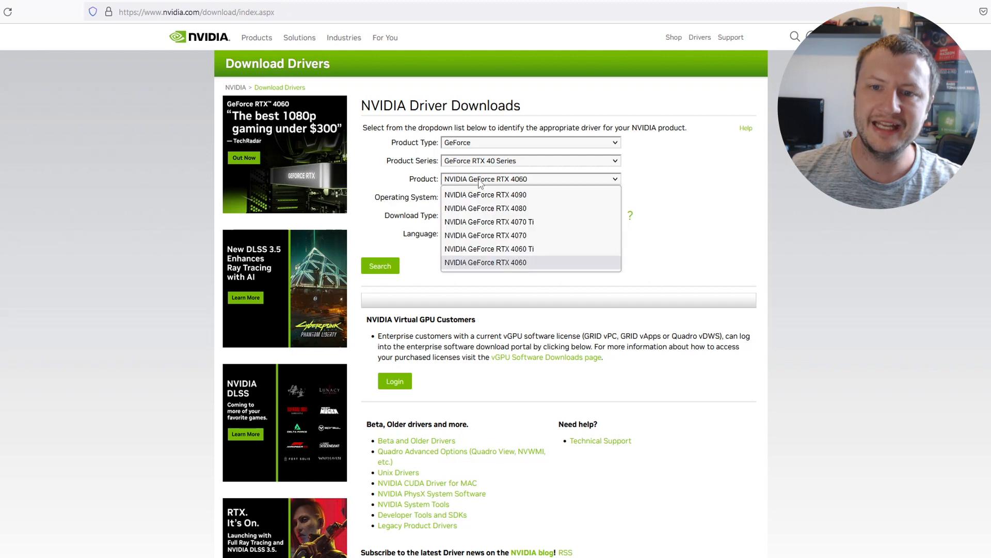
click(485, 262)
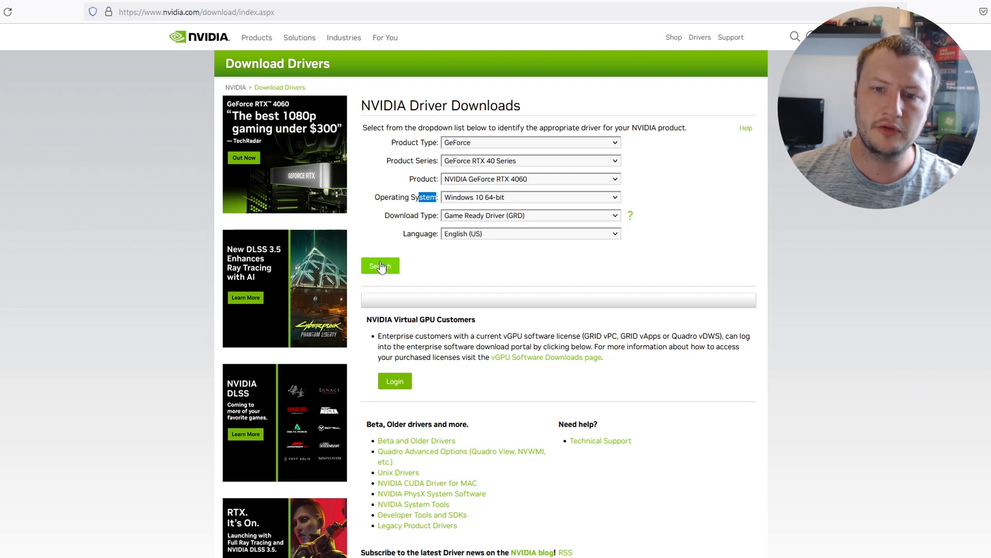
click(380, 266)
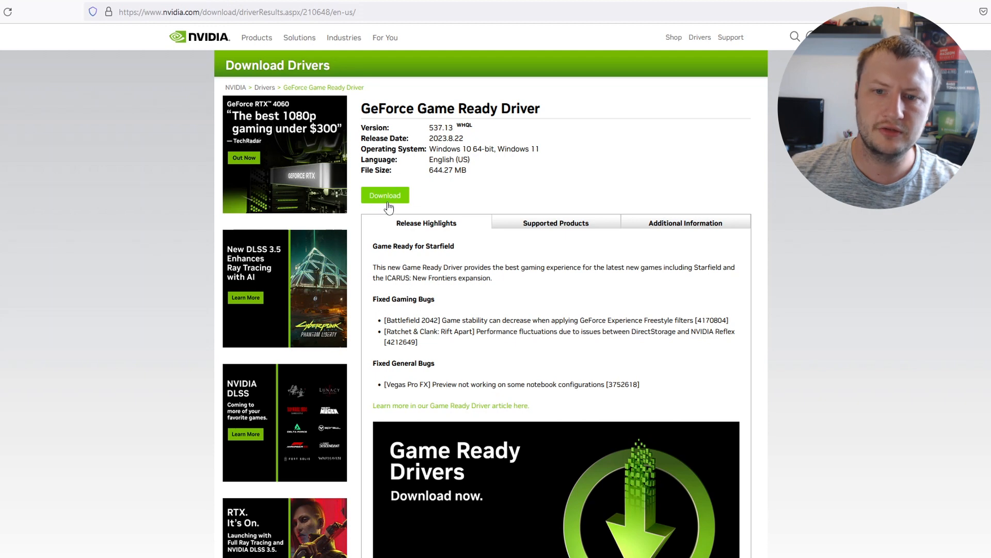
mouse_move(399, 211)
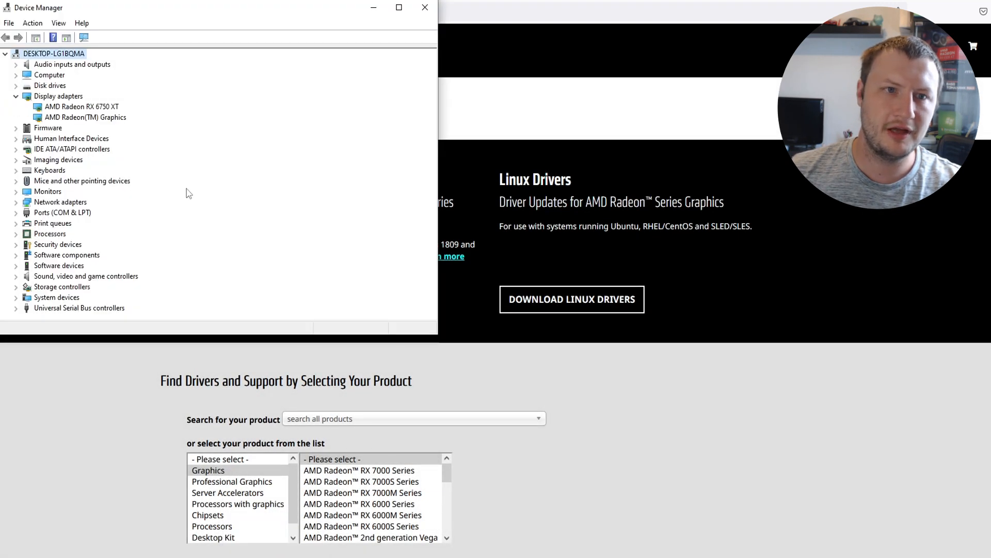
- Verify the card model in Device Manager, then pick the Radeon RX 6000 Series on AMD Support
click(77, 106)
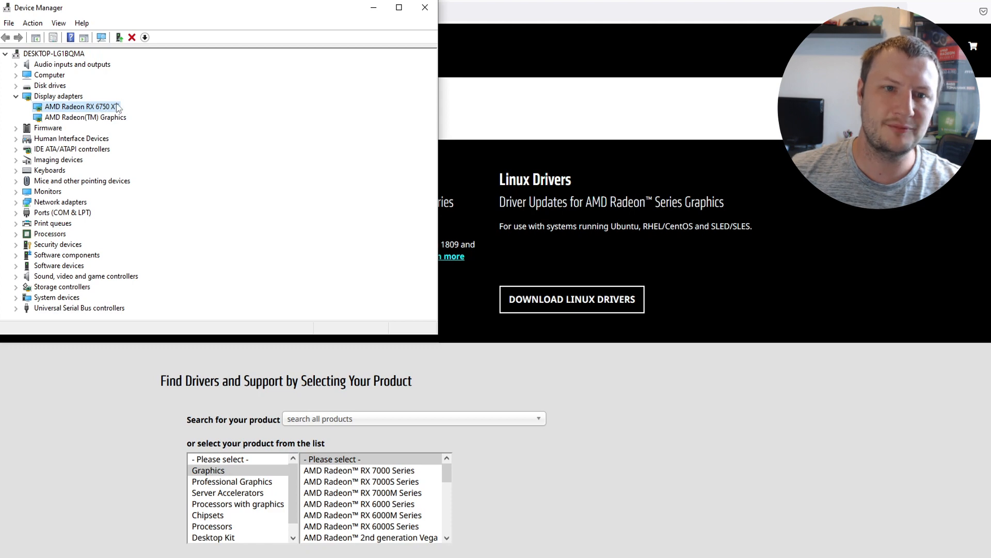
click(421, 8)
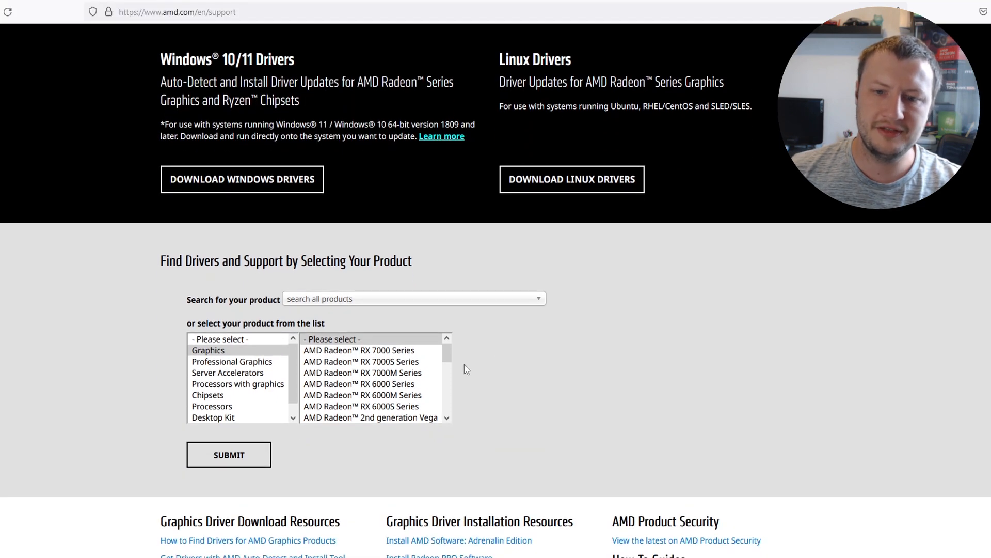
scroll(down, 3)
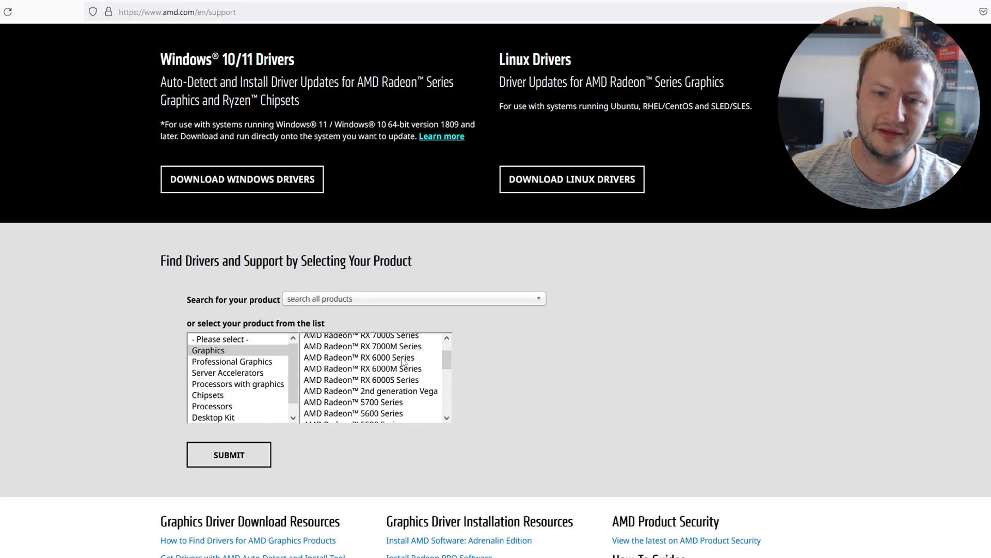
click(359, 357)
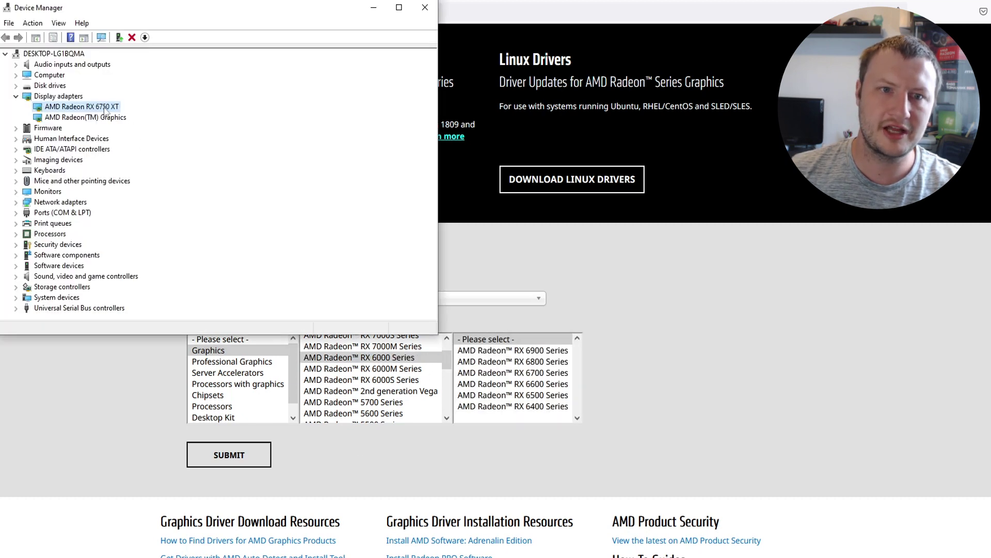
- Choose RX 6700 Series > Radeon RX 6750 XT and submit to reach its driver page
click(421, 9)
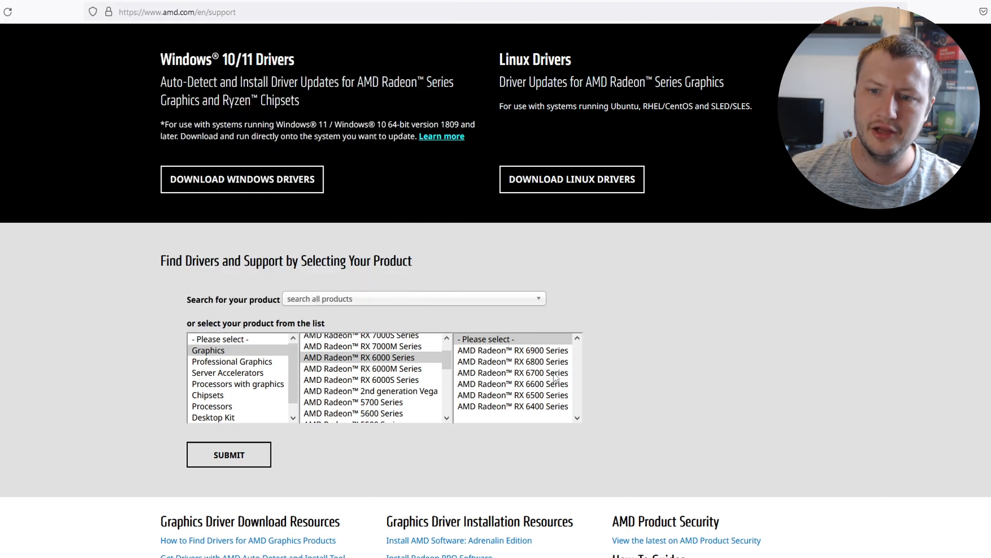
click(513, 372)
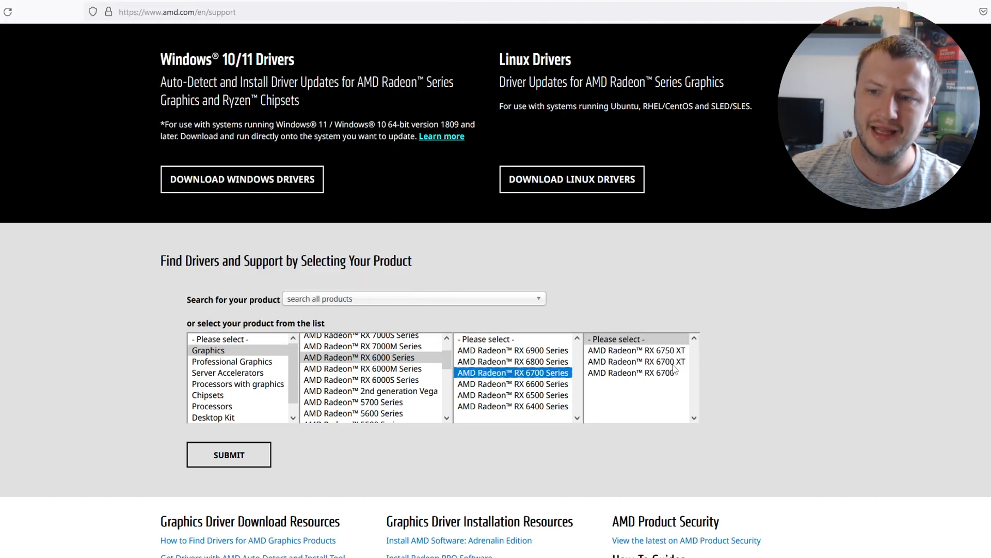
click(640, 350)
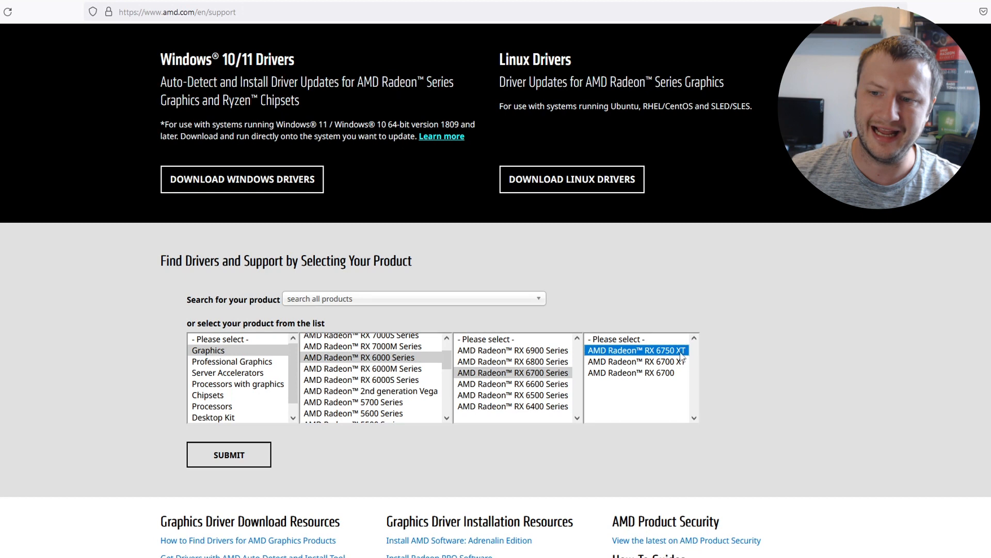
click(229, 454)
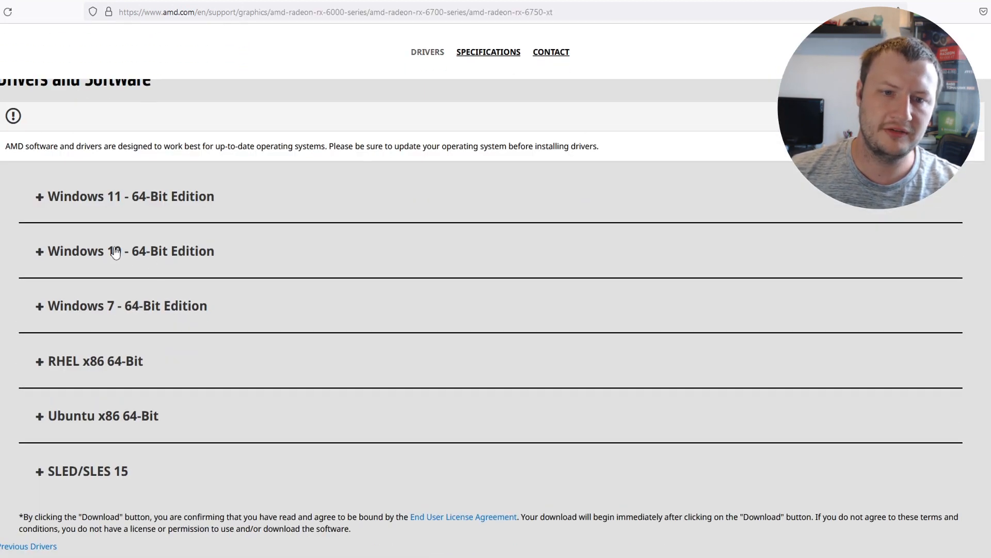
- Expand Windows 10 - 64-Bit Edition to show Auto-Detect and Adrenalin Edition downloads
click(116, 251)
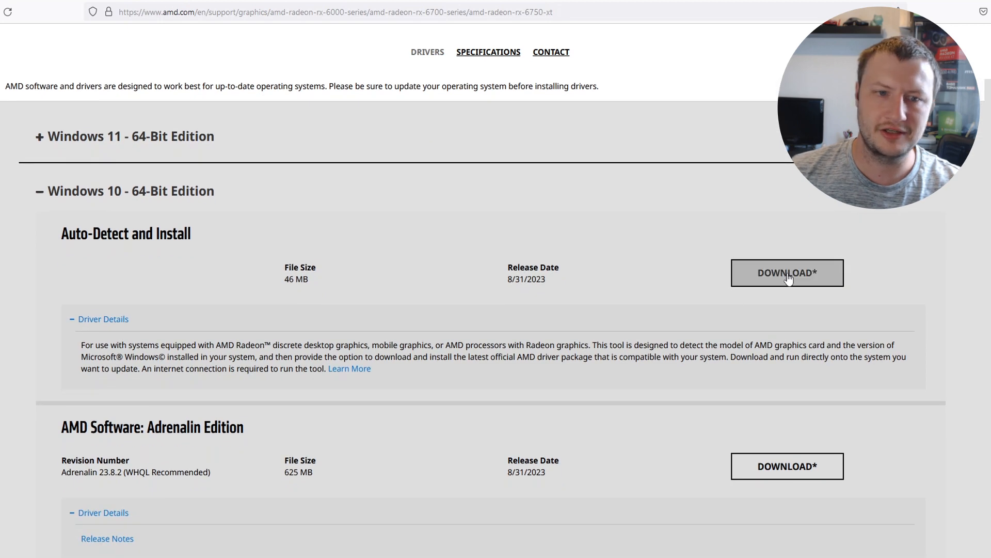
scroll(down, 3)
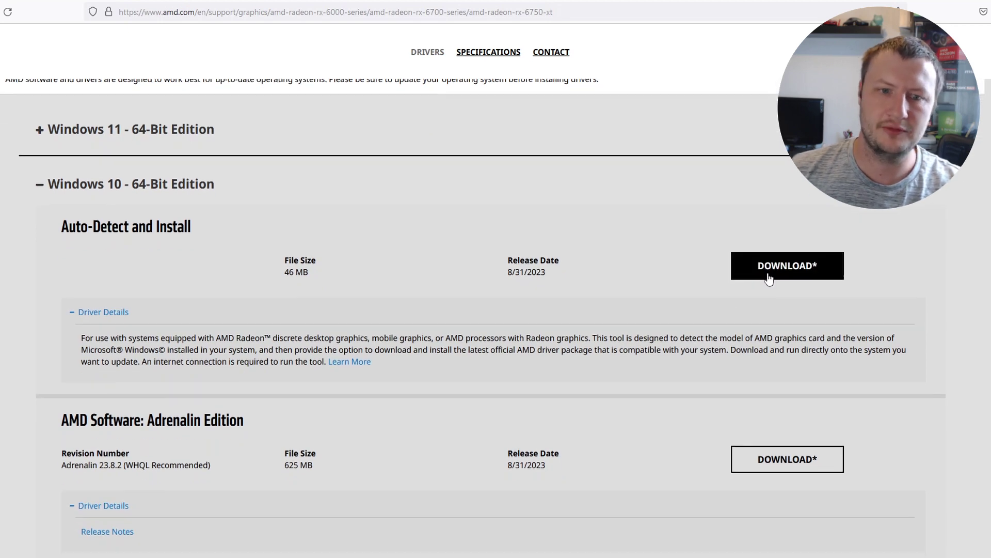
scroll(down, 3)
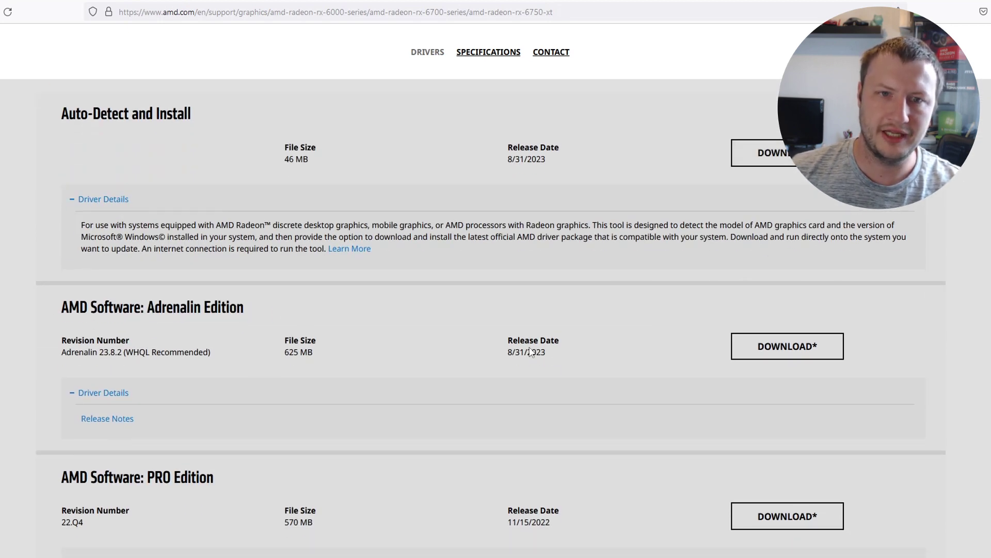
drag(92, 114, 146, 113)
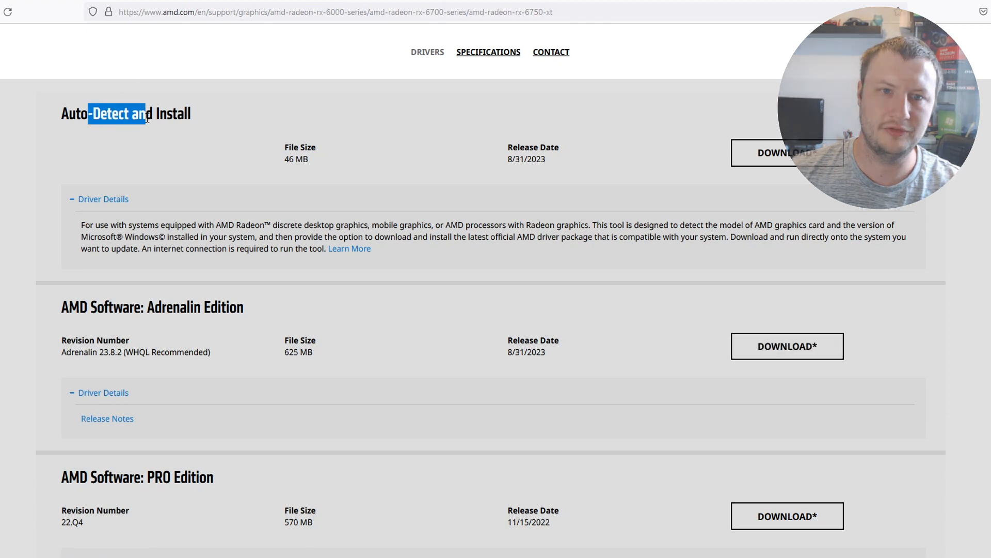